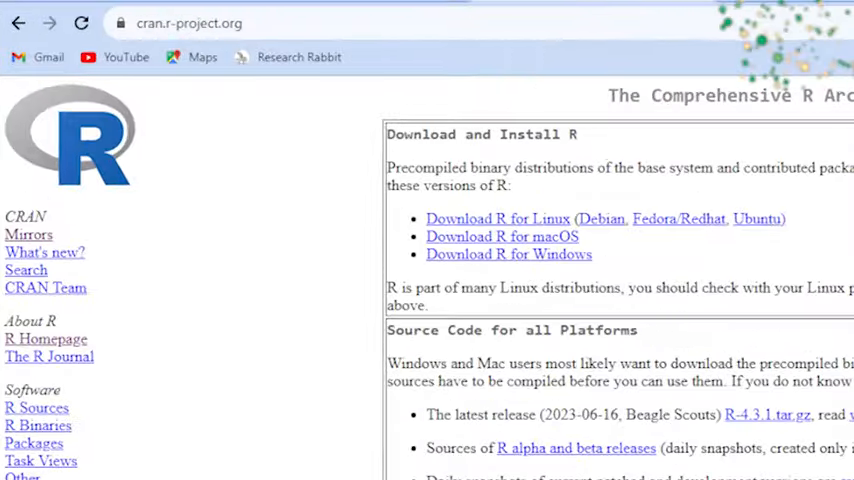
Load the ggplot2, dplyr and forecast libraries, then fold that section away.
click(190, 24)
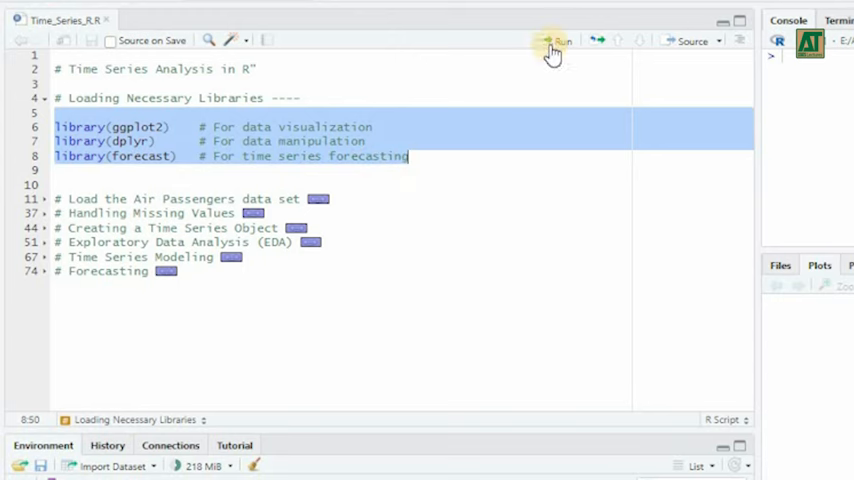
click(548, 40)
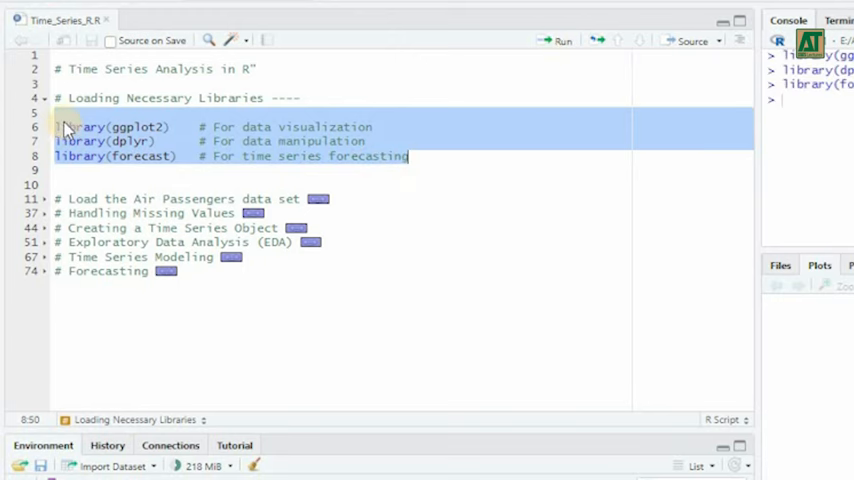
click(48, 100)
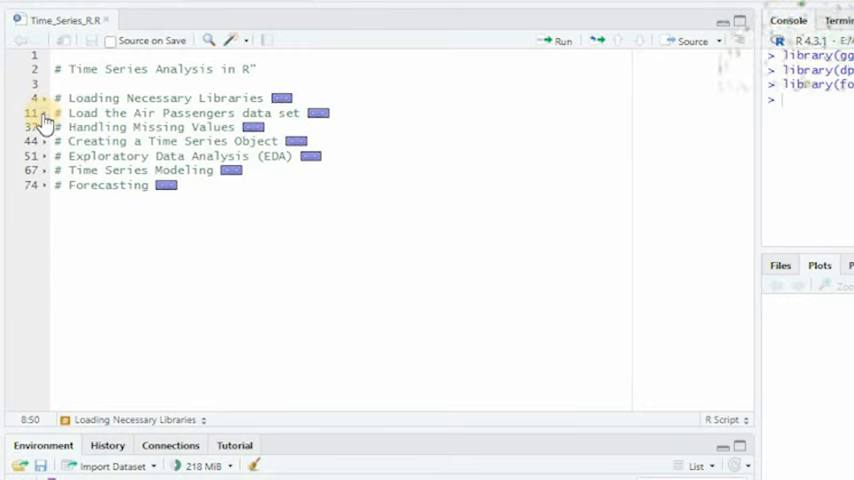
Create the AirPassengers data frame of 144 monthly counts from the data set section.
click(42, 122)
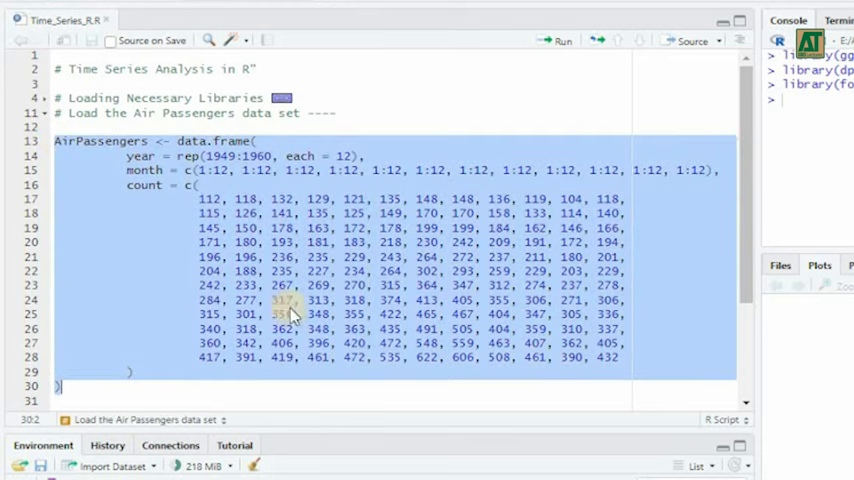
click(548, 40)
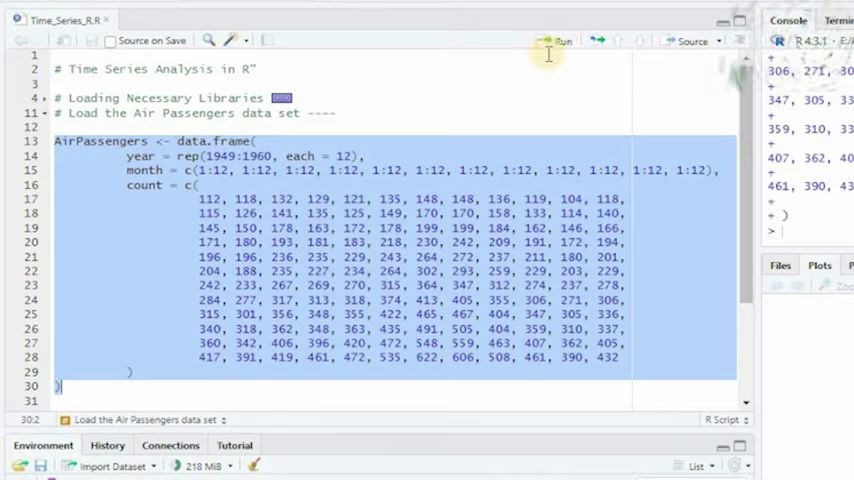
scroll(down, 3)
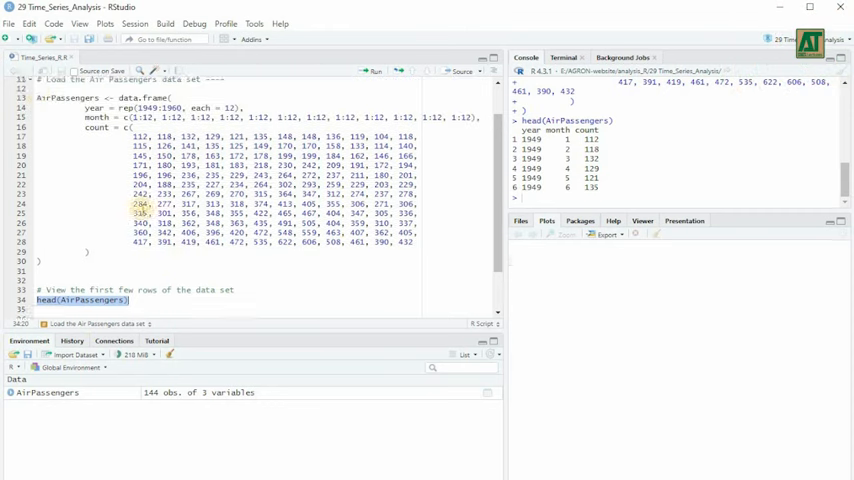
Interpolate missing AirPassengers values with na.approx, then reveal the time series object code.
click(32, 120)
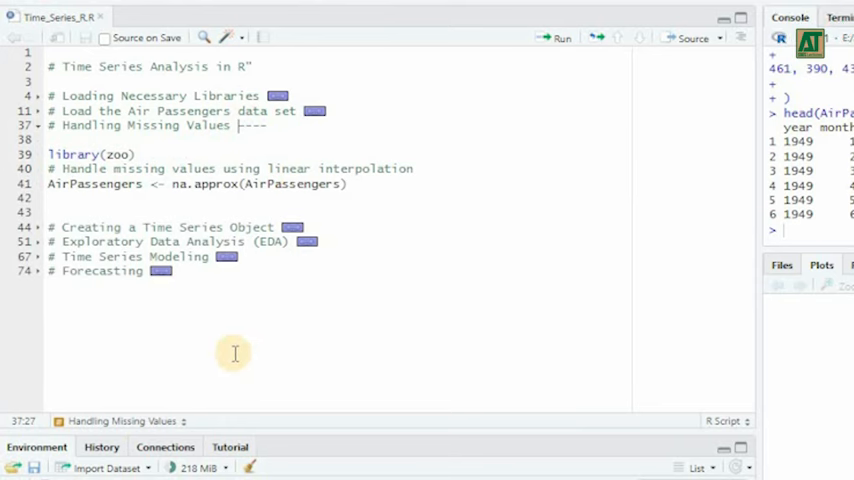
double_click(202, 184)
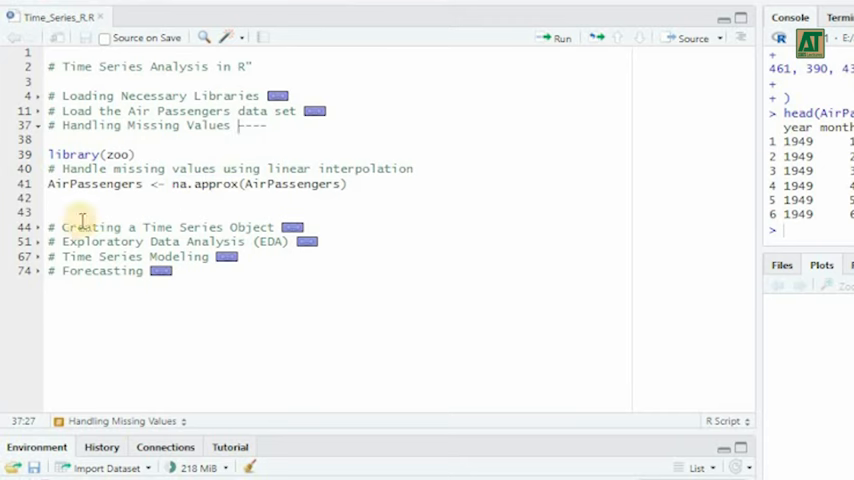
click(556, 38)
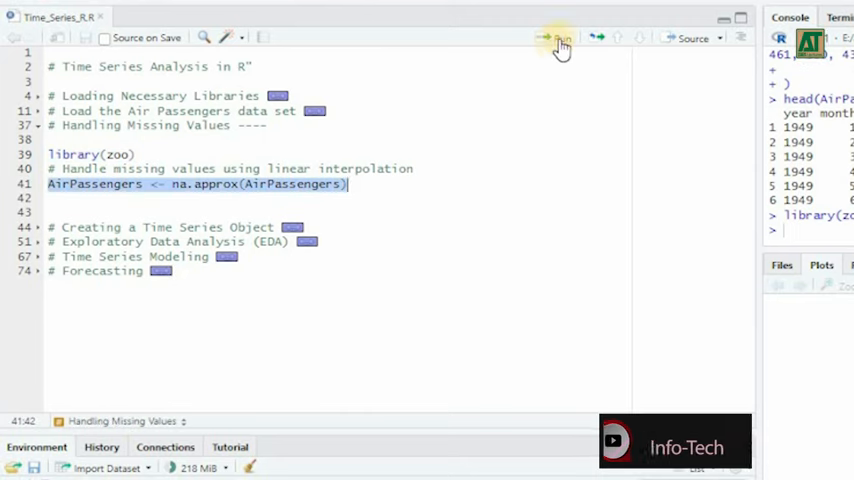
click(556, 38)
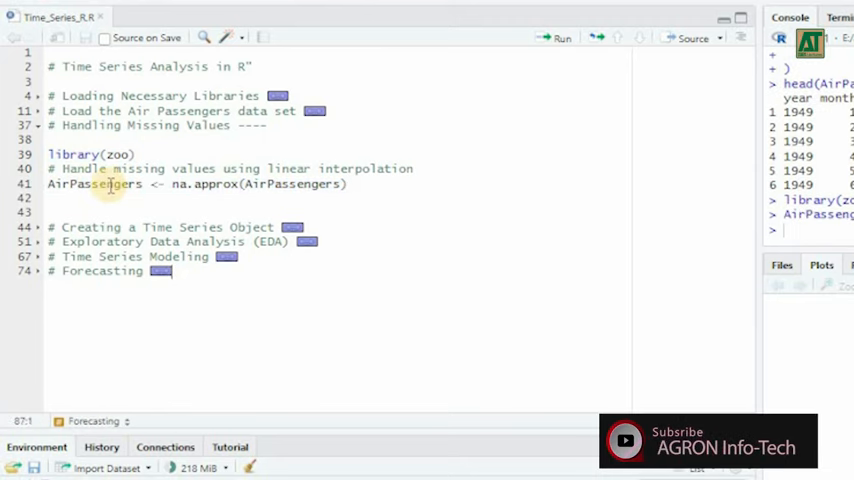
click(36, 124)
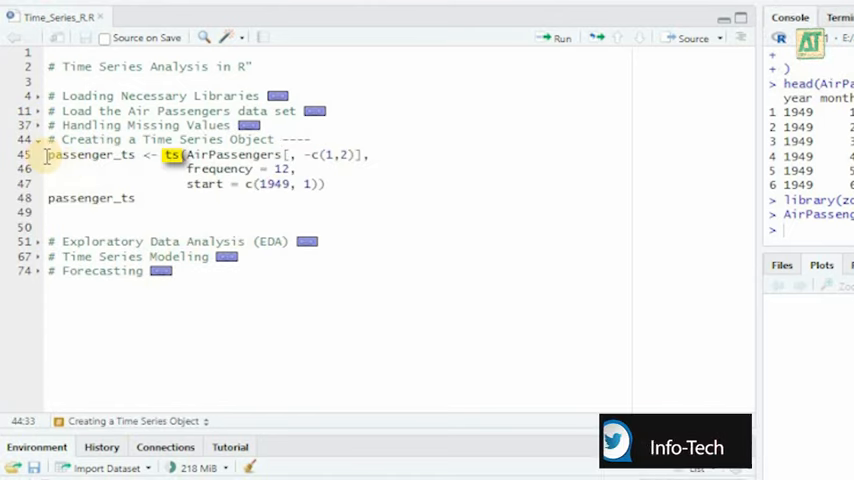
Create passenger_ts as a monthly ts starting January 1949 and print it.
drag(48, 156, 320, 184)
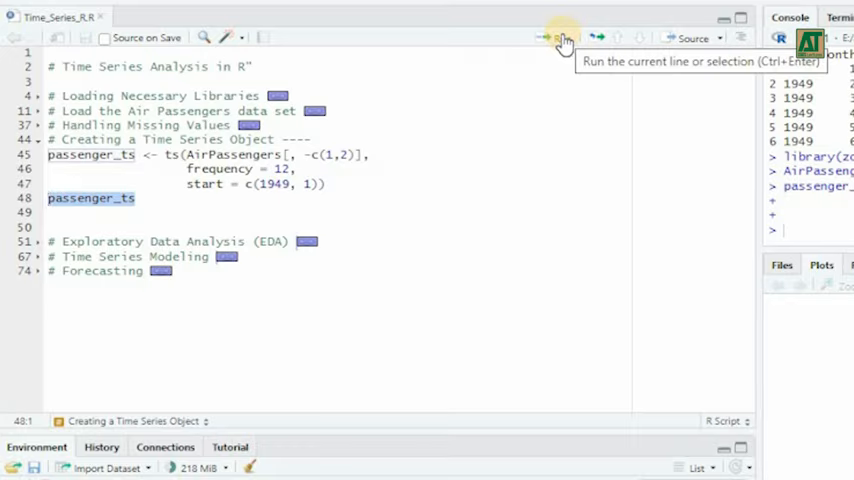
click(550, 36)
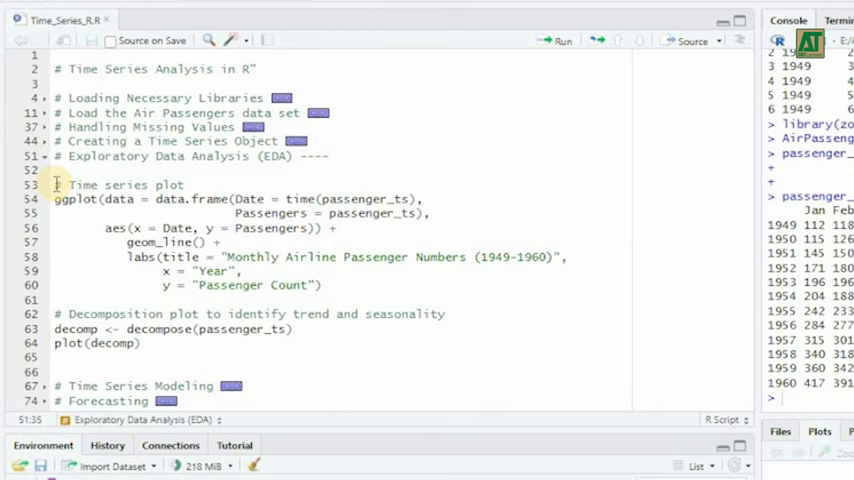
Draw the Monthly Airline Passenger Numbers line plot with ggplot.
click(554, 40)
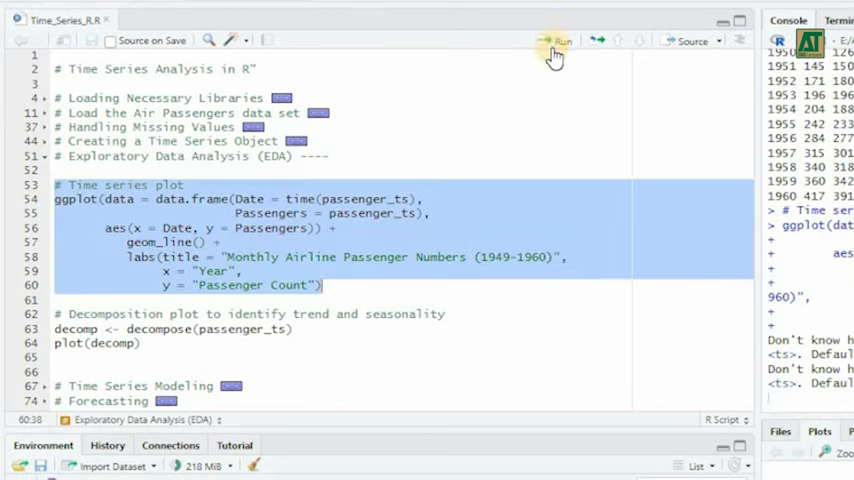
click(556, 40)
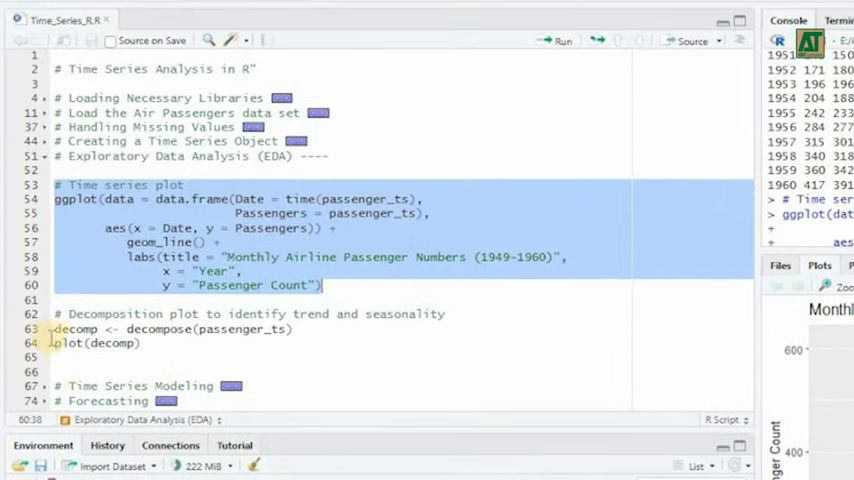
Decompose passenger_ts into components and plot the decomposition.
click(558, 40)
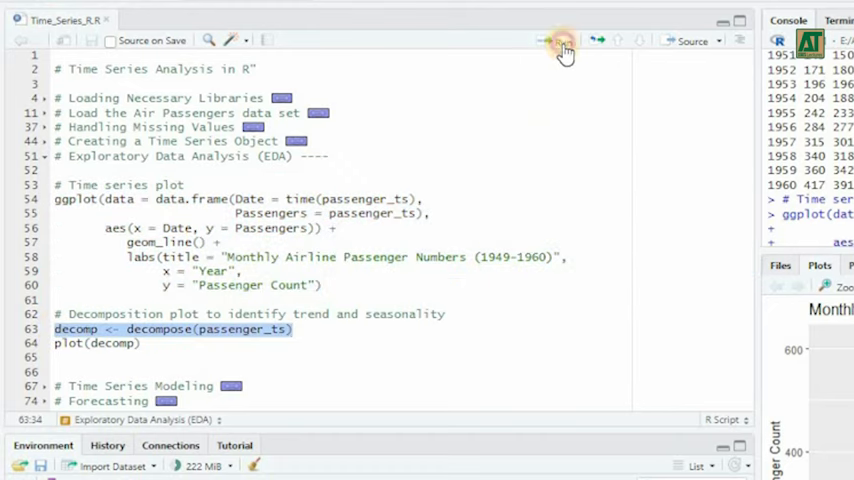
click(552, 40)
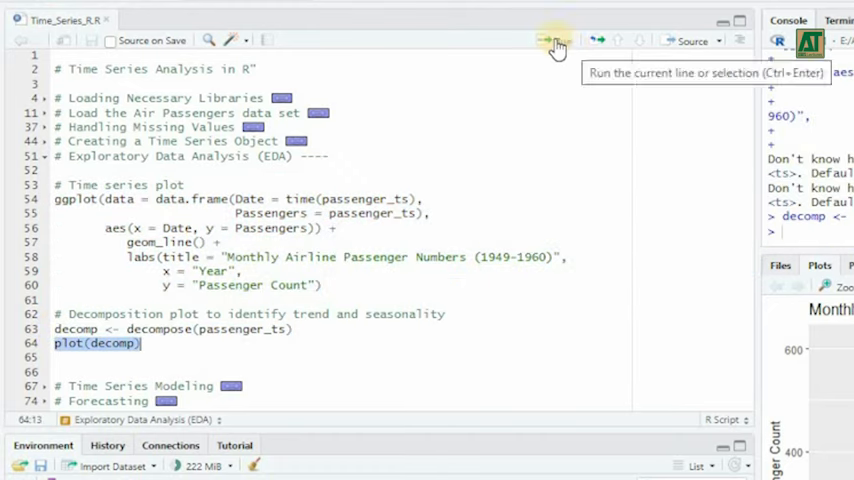
click(556, 38)
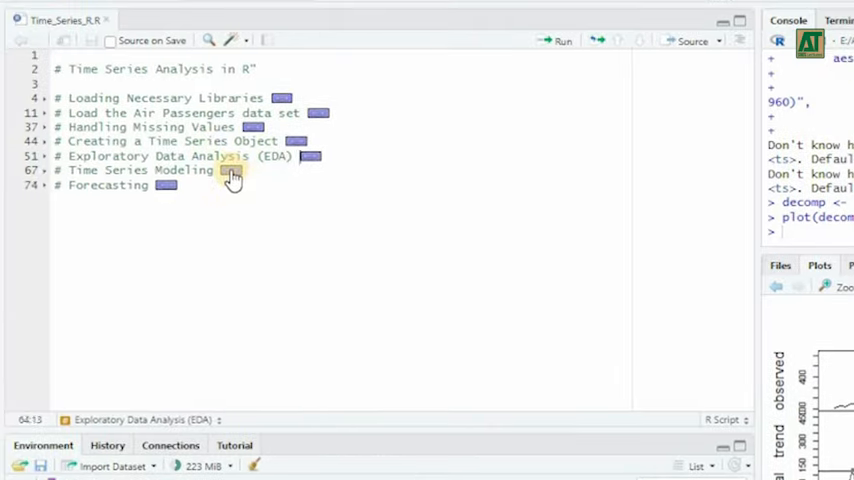
Fit an ARIMA model to passenger_ts with auto.arima, store it as model and print it.
click(232, 168)
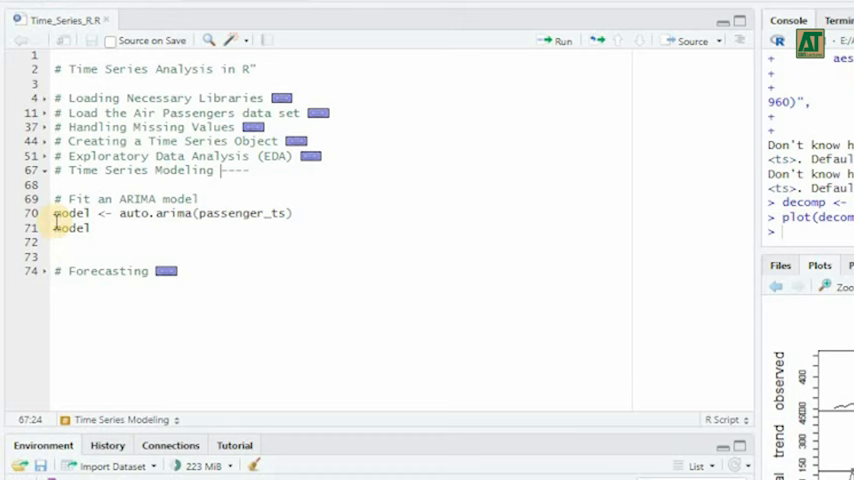
double_click(156, 212)
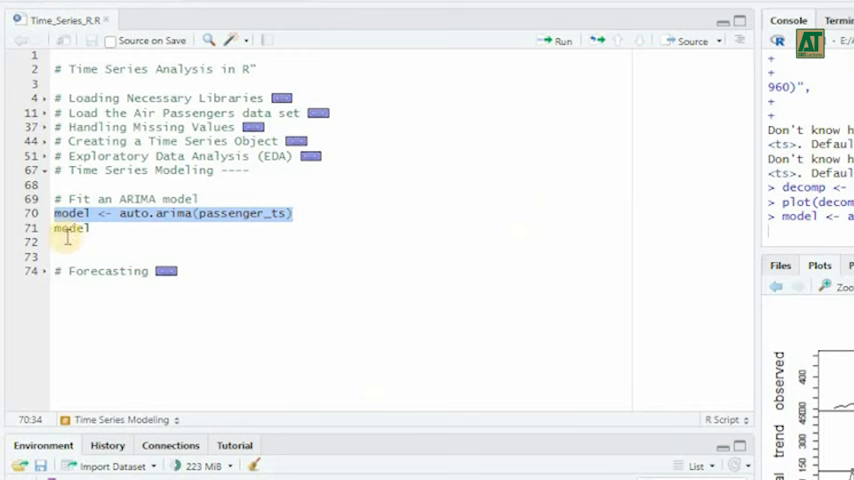
click(550, 40)
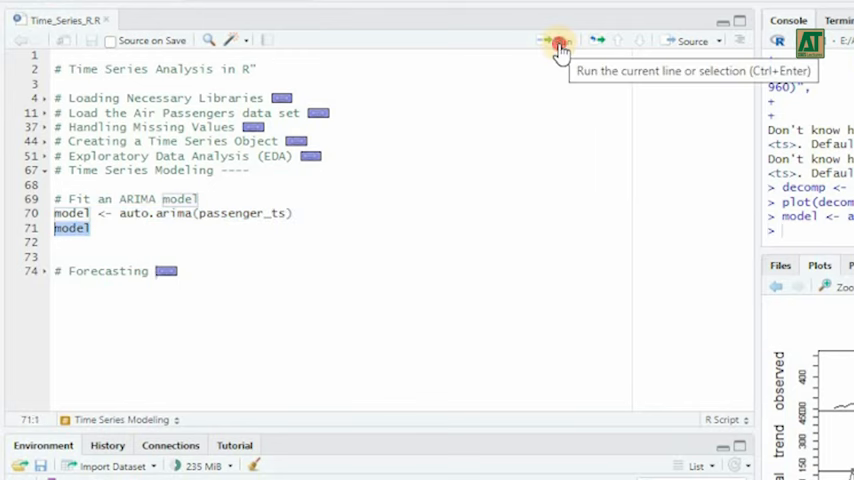
click(556, 38)
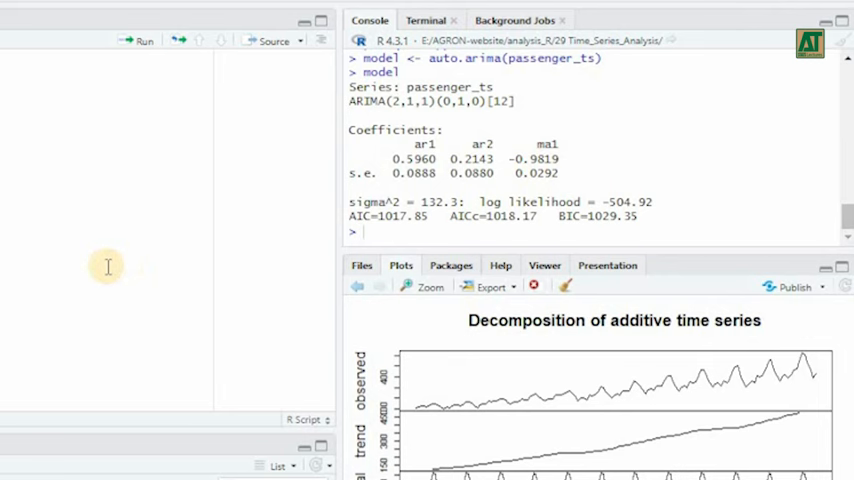
Widen the console to read the ARIMA(2,1,1)(0,1,0)[12] coefficients, log likelihood and AIC.
drag(392, 160, 500, 164)
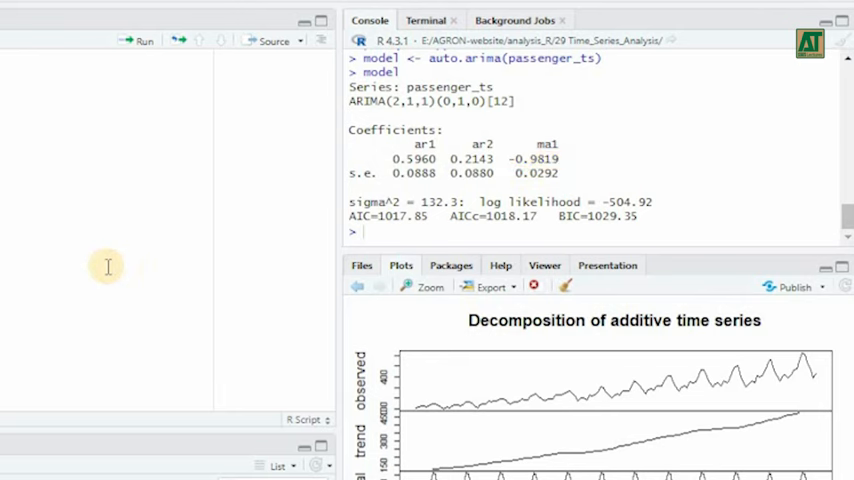
double_click(444, 200)
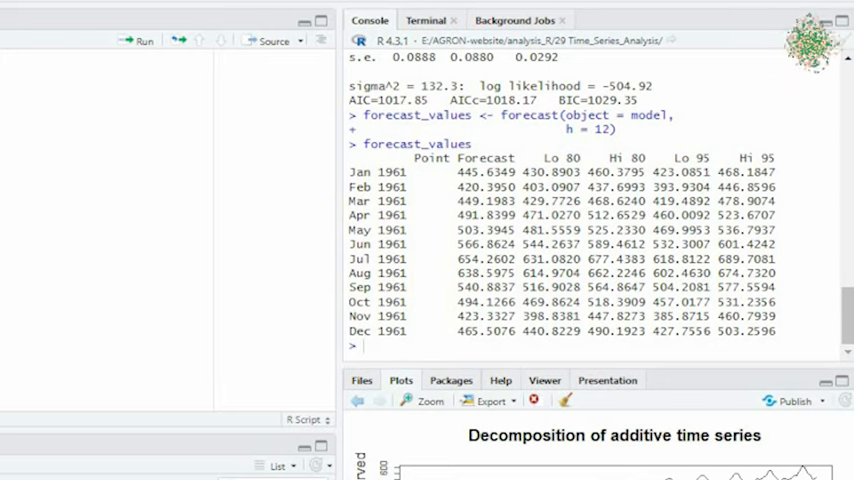
Resize the panes so the script with the forecast plotting code returns to view.
drag(658, 160, 780, 340)
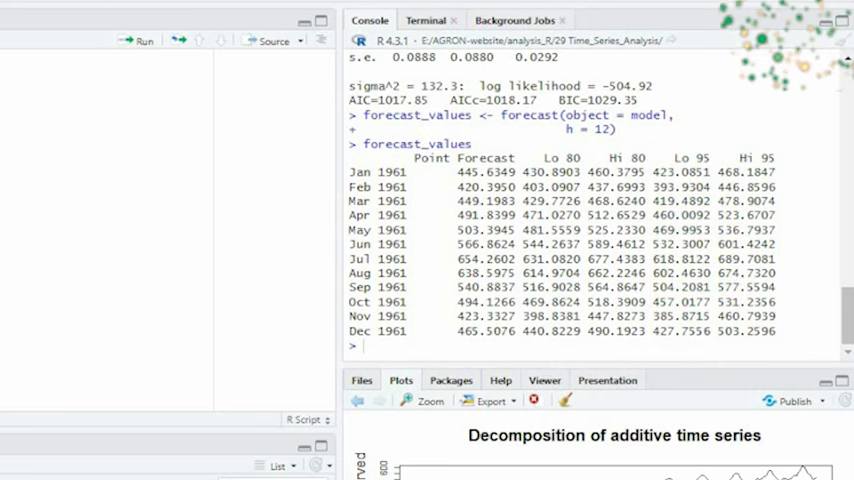
drag(528, 160, 648, 340)
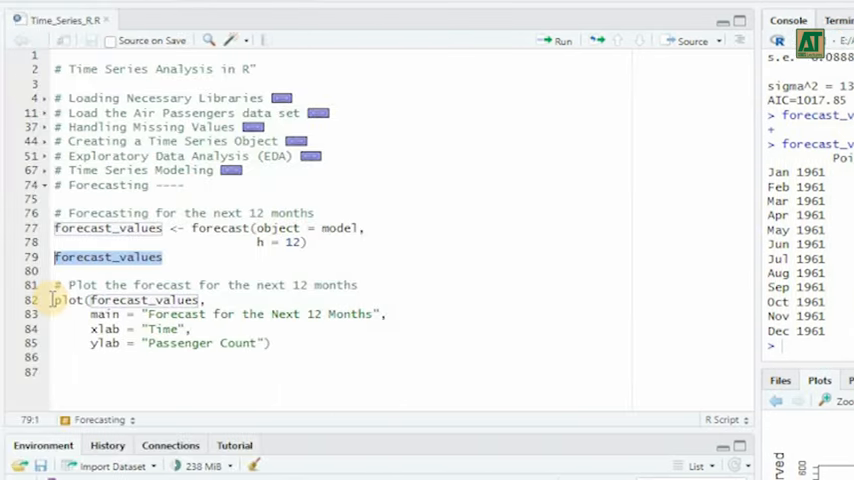
Draw the 'Forecast for the Next 12 Months' plot from forecast_values.
drag(56, 300, 270, 344)
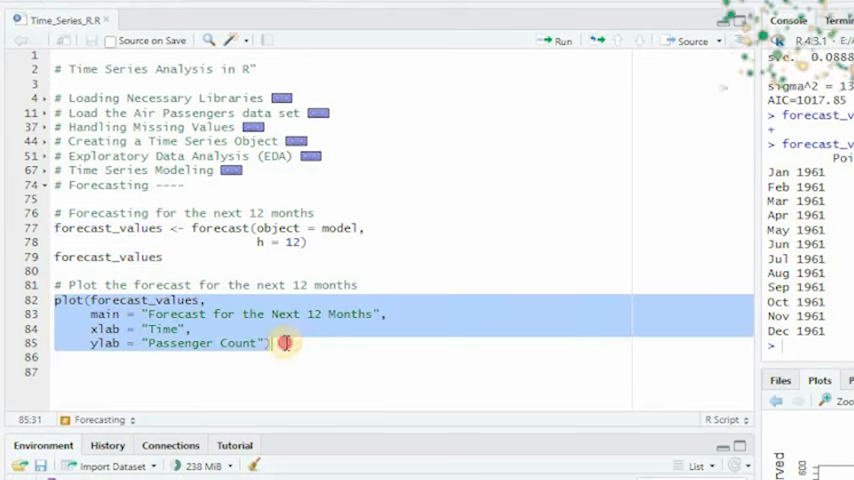
mouse_move(556, 42)
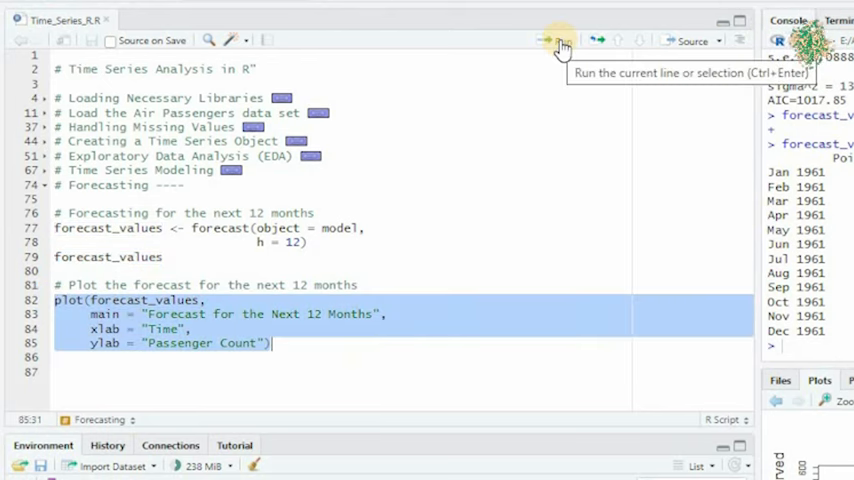
click(552, 40)
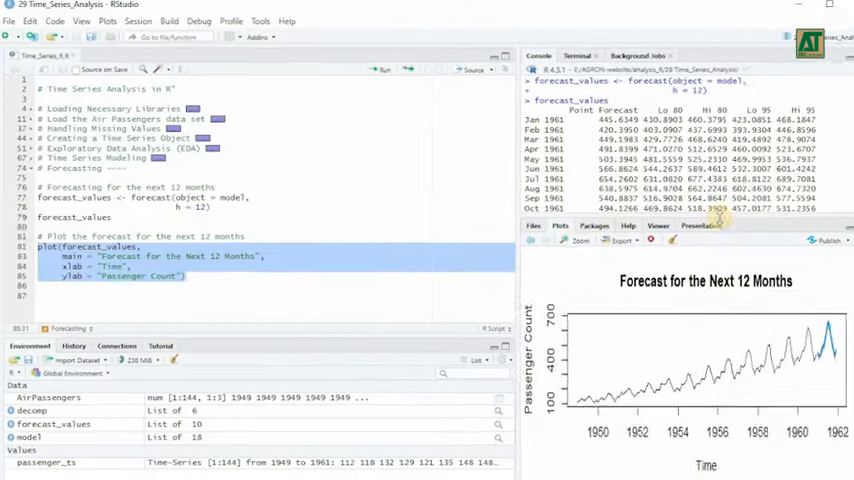